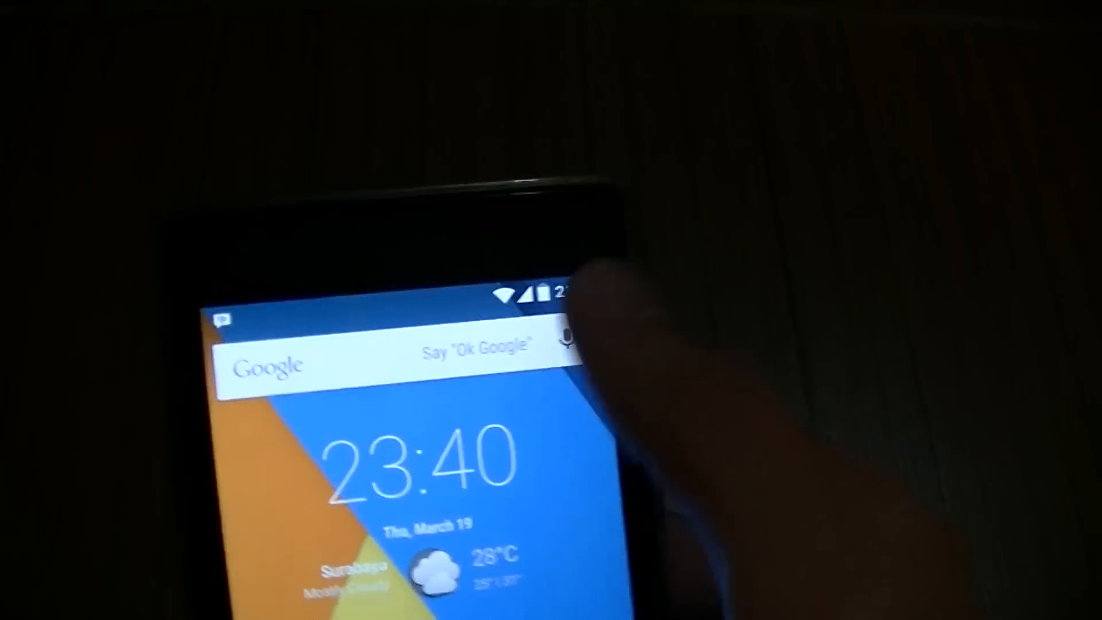
- Open Settings from the quick settings shade and scroll down to Developer options and About phone
left_click_drag(548, 295, 549, 492)
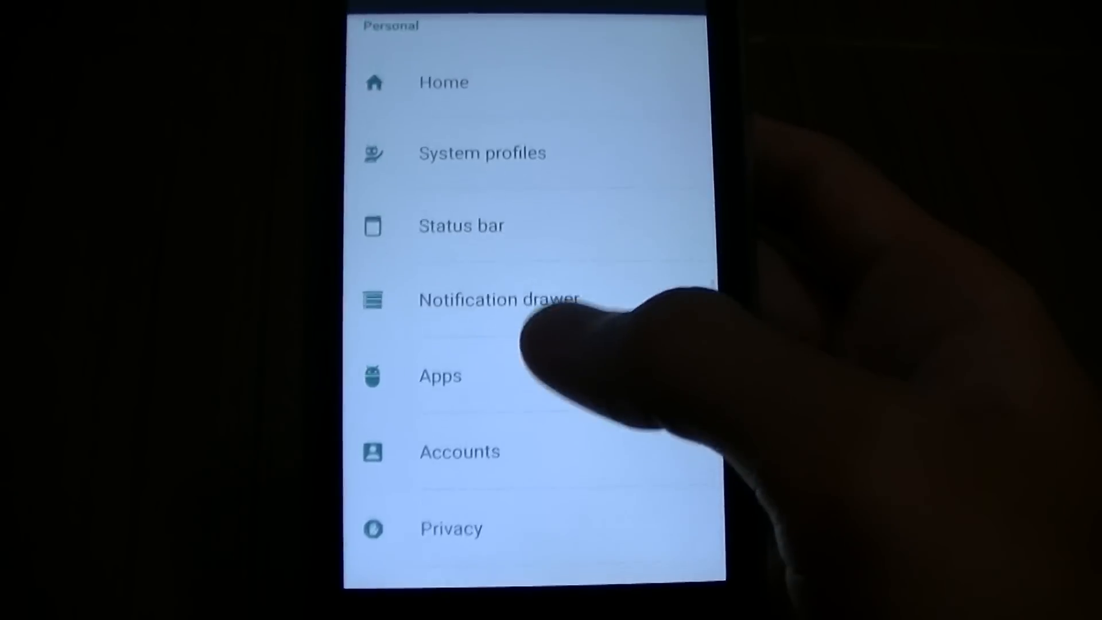
scroll("down", 3)
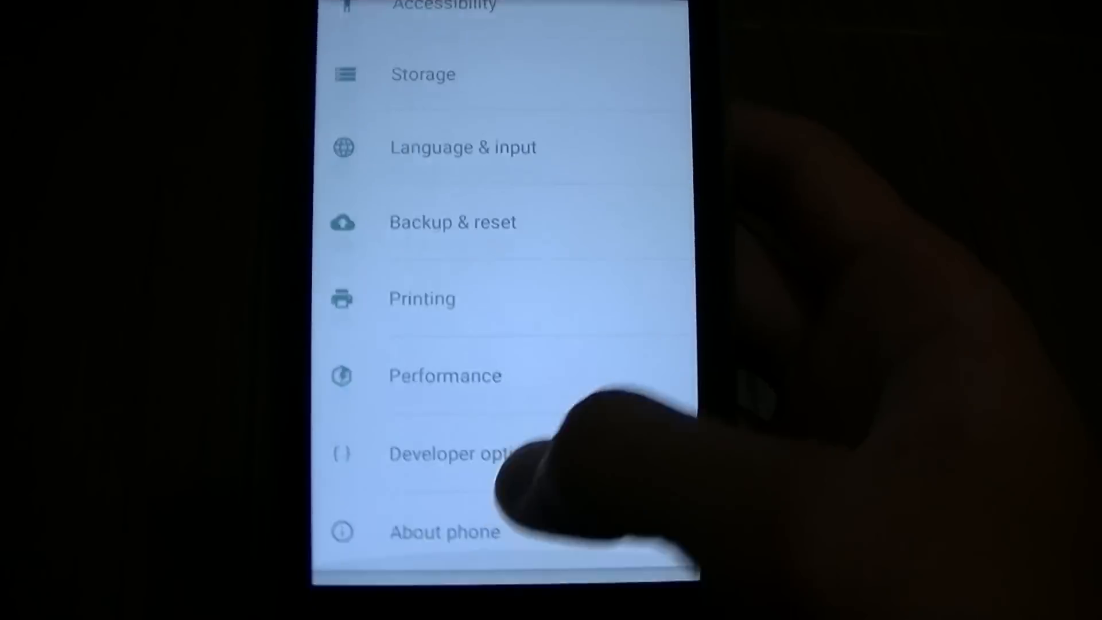
- Open About phone, start the hidden Lollipop game and make the android fly
left_click(445, 533)
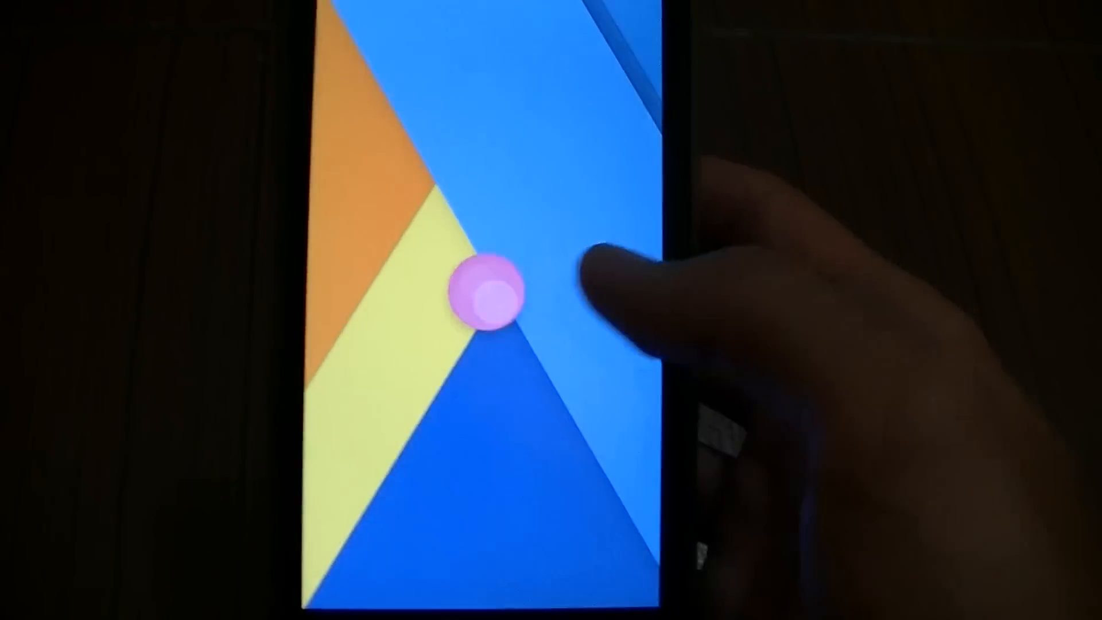
left_click(488, 291)
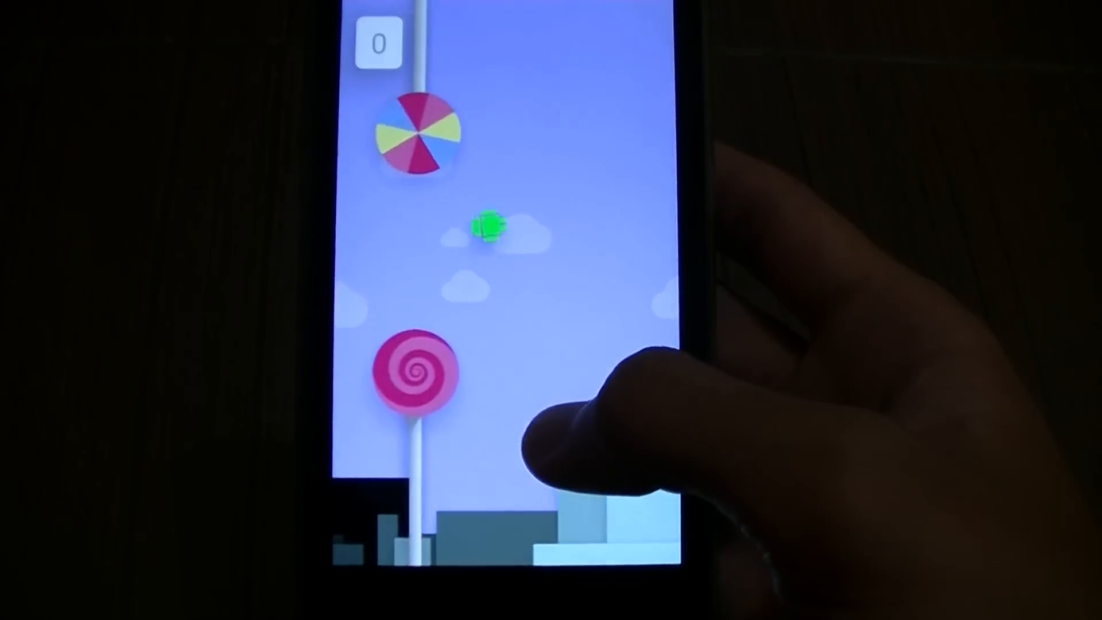
left_click(597, 422)
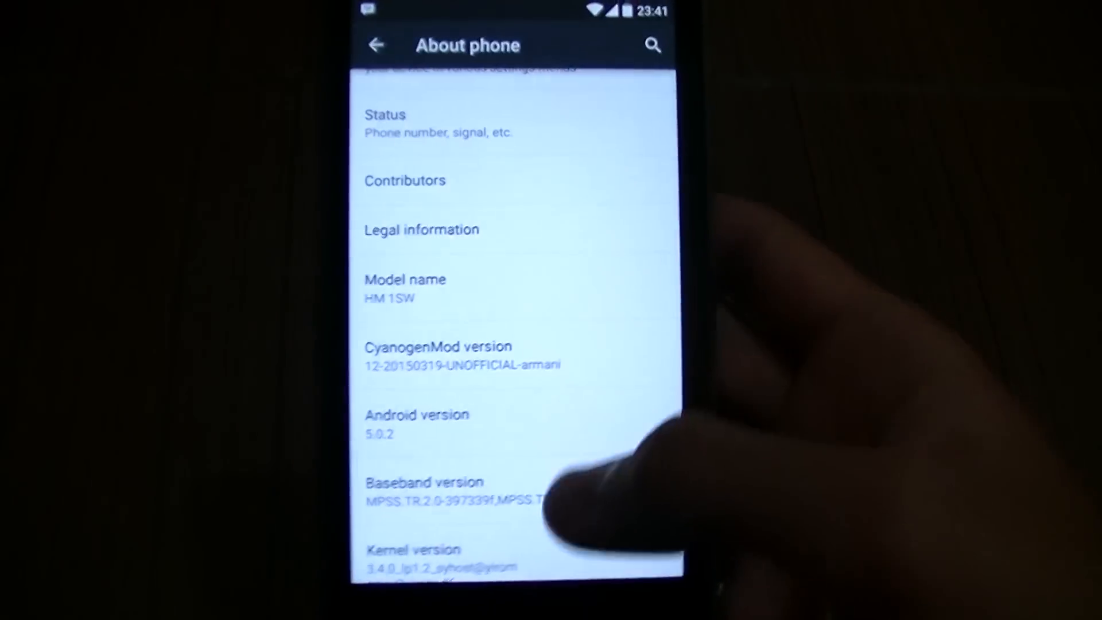
- From the home screen, dial *888# in the Phone app and dismiss the carrier's reply
left_click(377, 45)
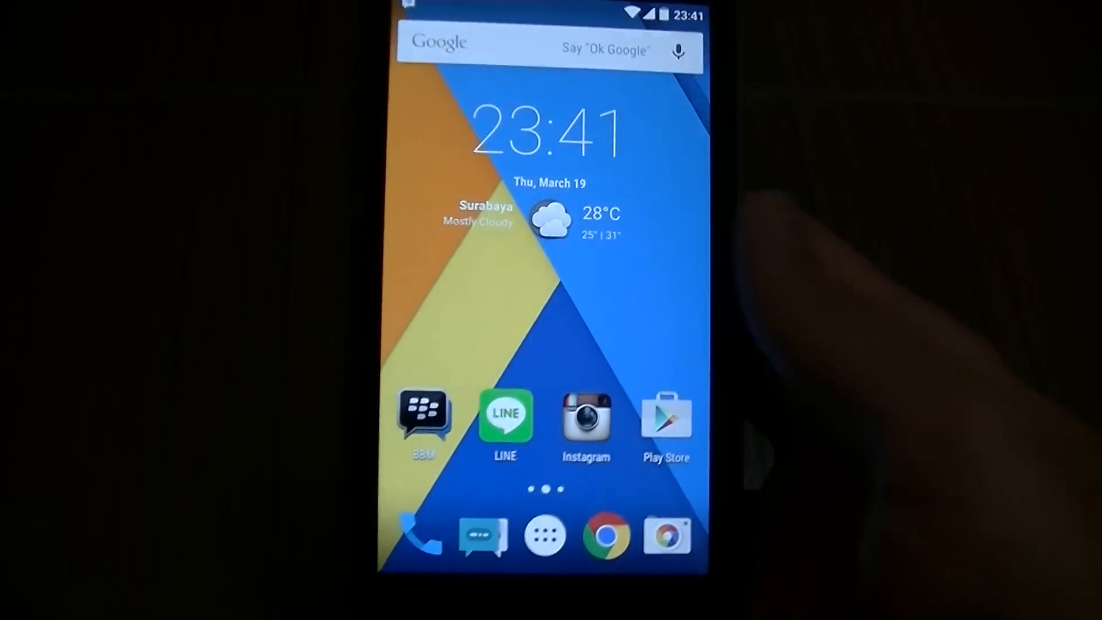
left_click(416, 532)
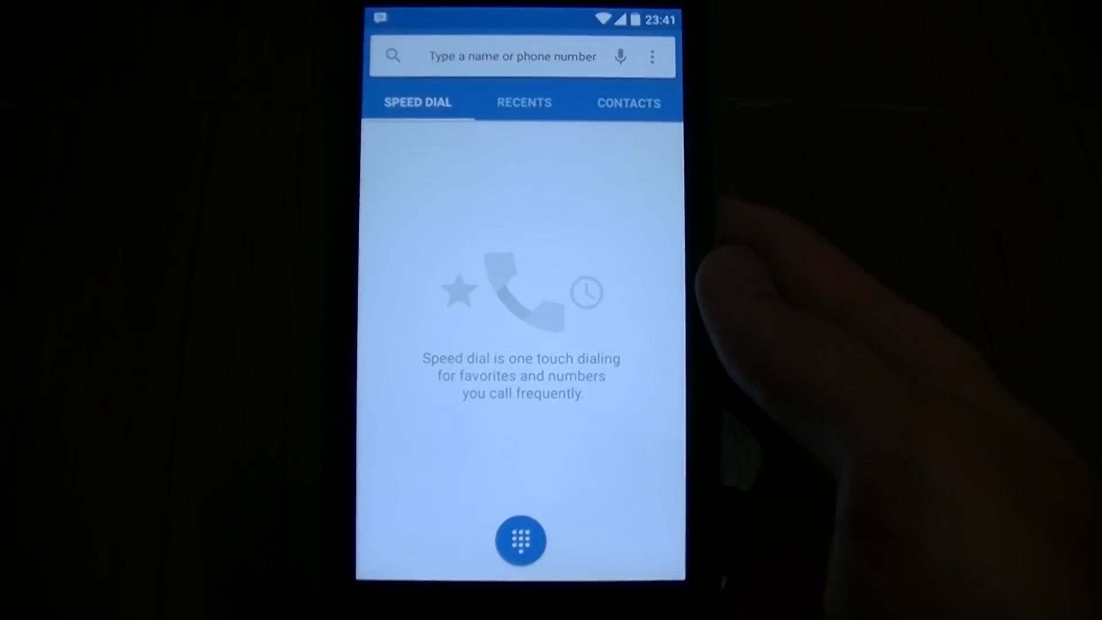
left_click(521, 541)
type("*888#")
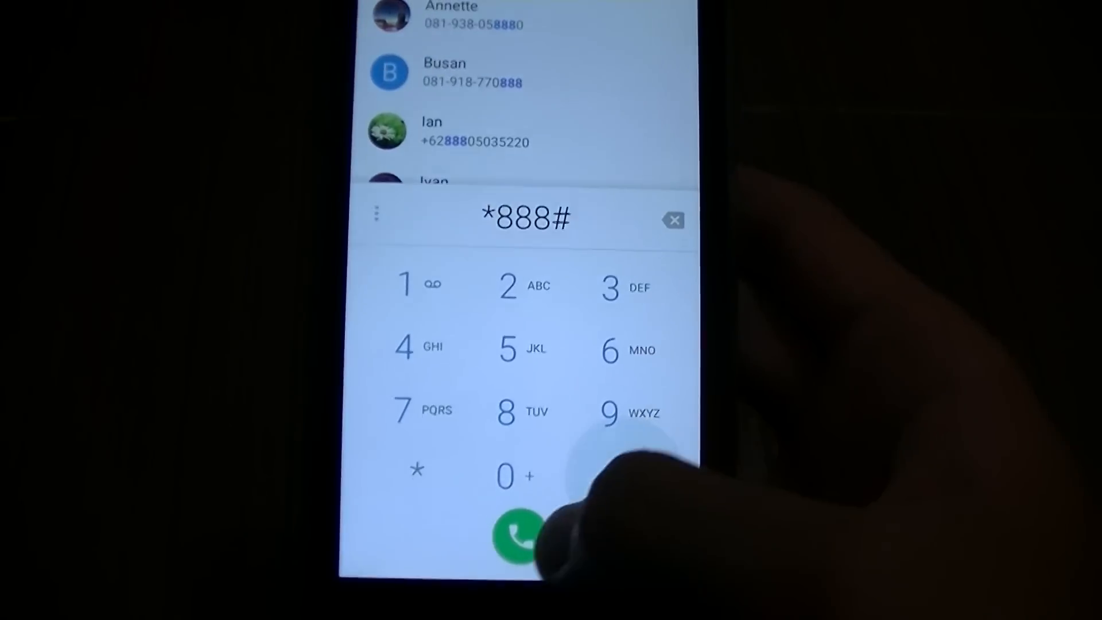
left_click(518, 538)
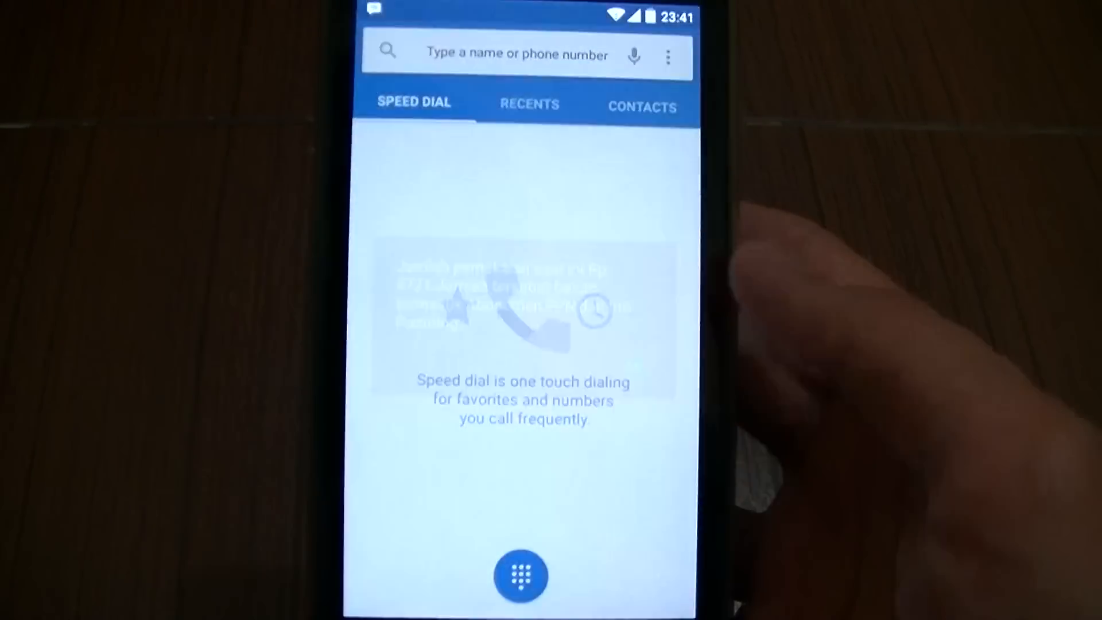
left_click(523, 575)
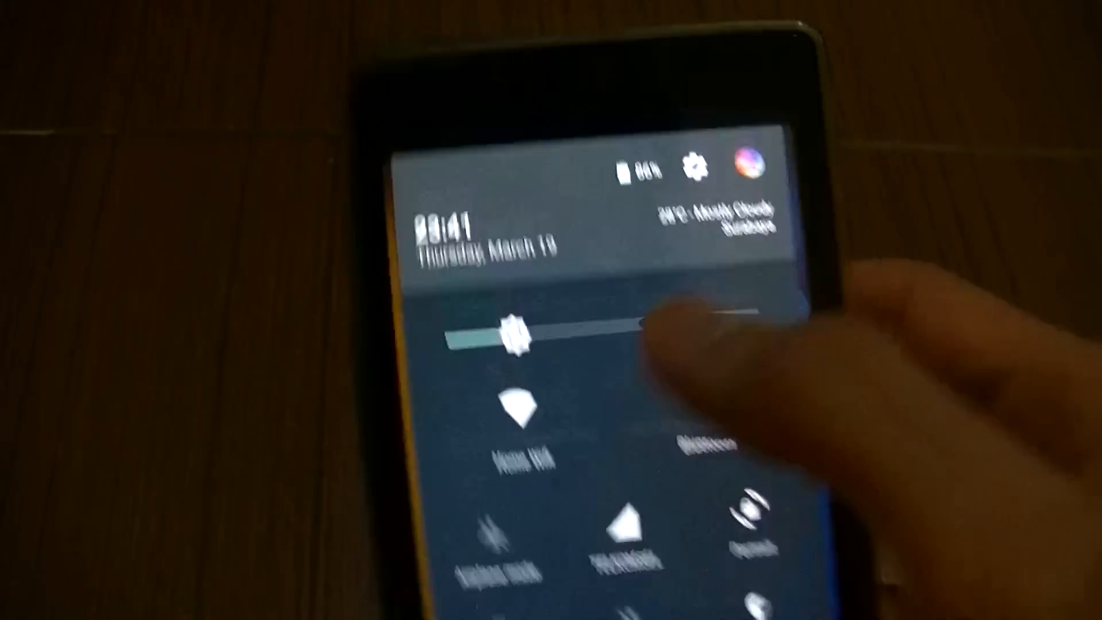
- Open full Settings from the shade, scroll down, and go to Display & lights
left_click(694, 166)
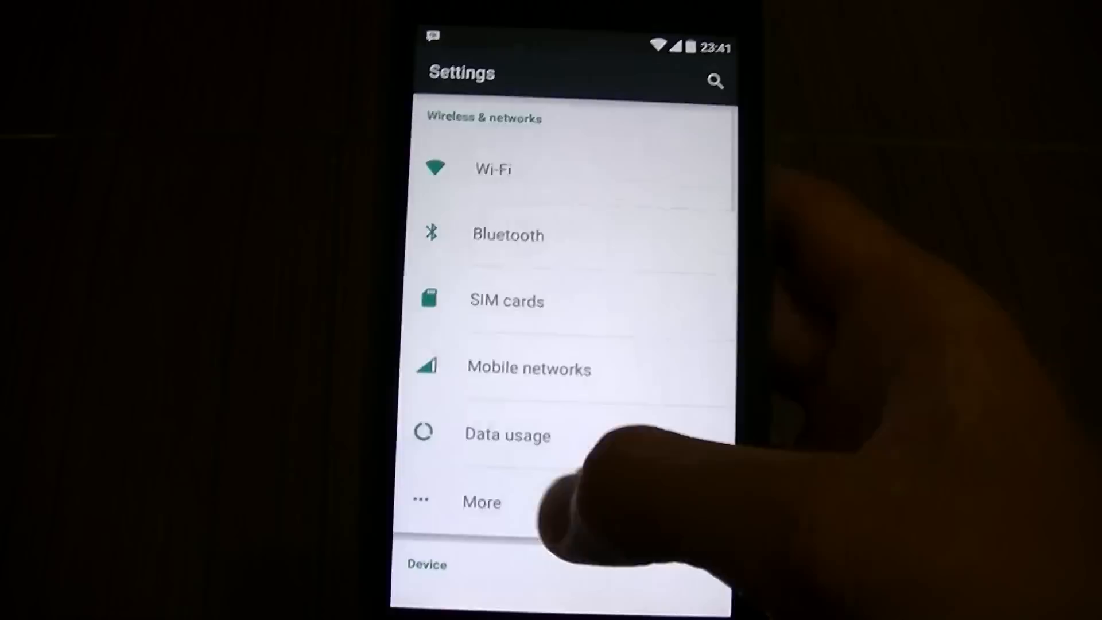
scroll("down", 3)
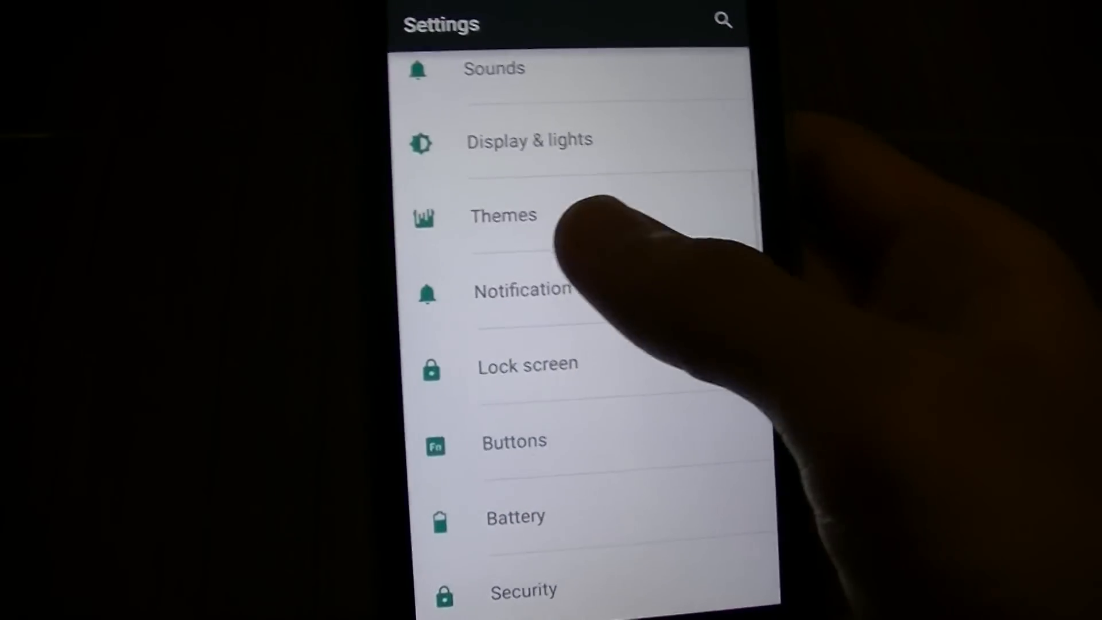
left_click(529, 140)
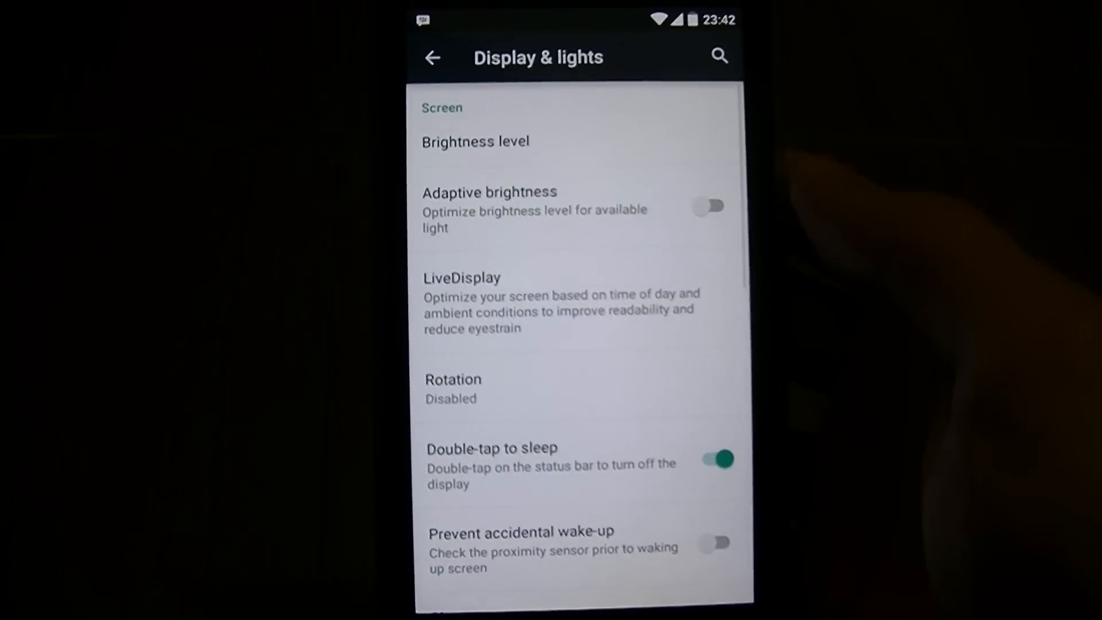
left_click(709, 206)
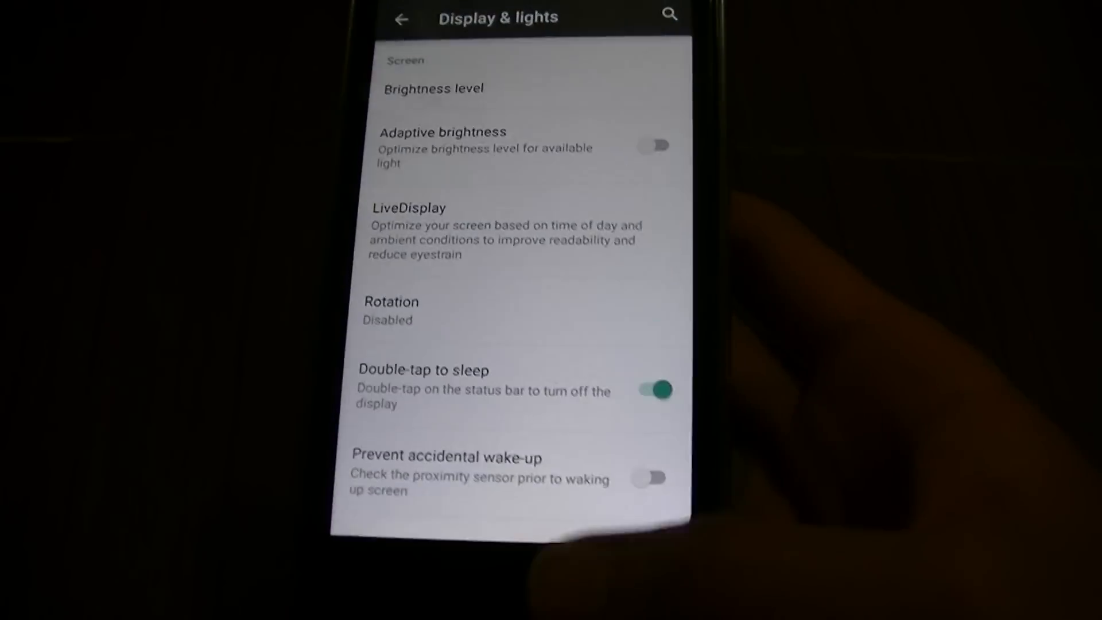
- Return from Display & lights and scroll past Security and Users to the Personal section
left_click(400, 18)
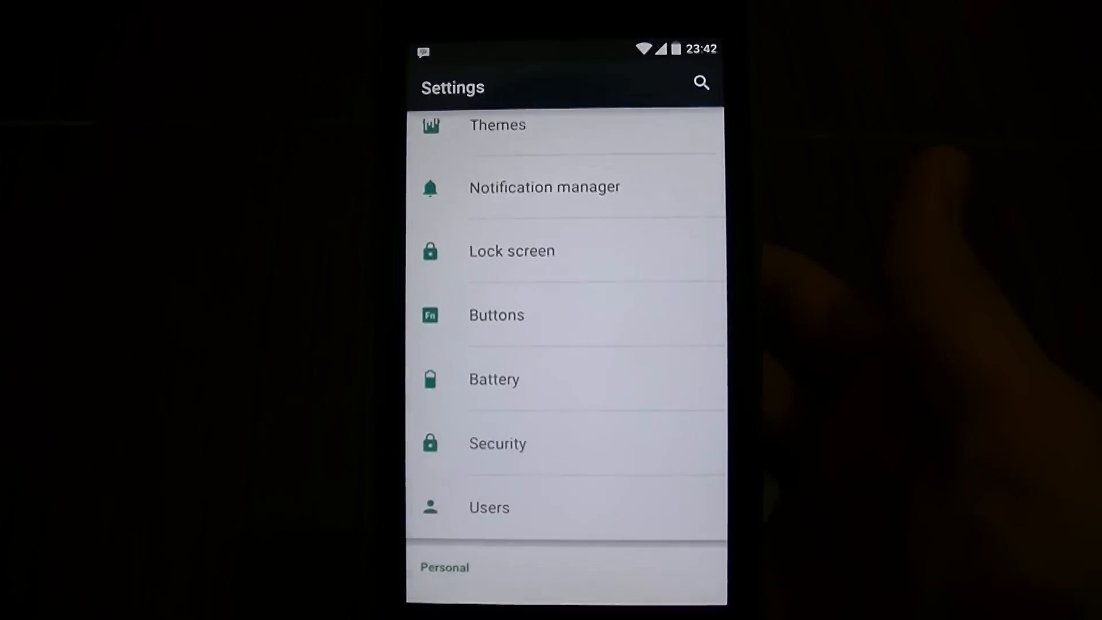
scroll("down", 3)
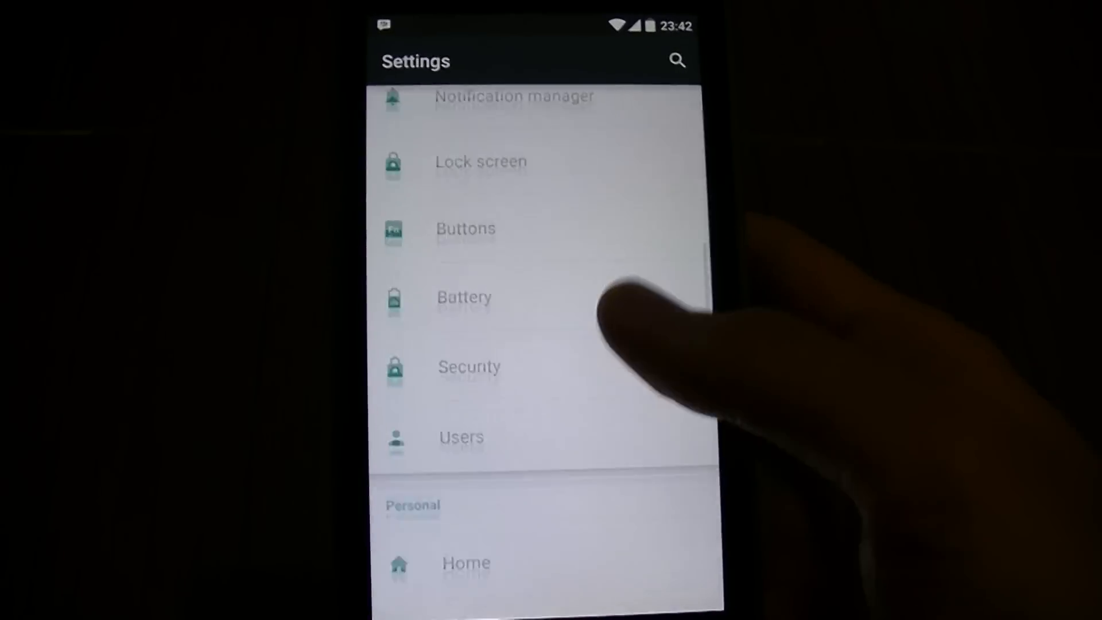
scroll("down", 3)
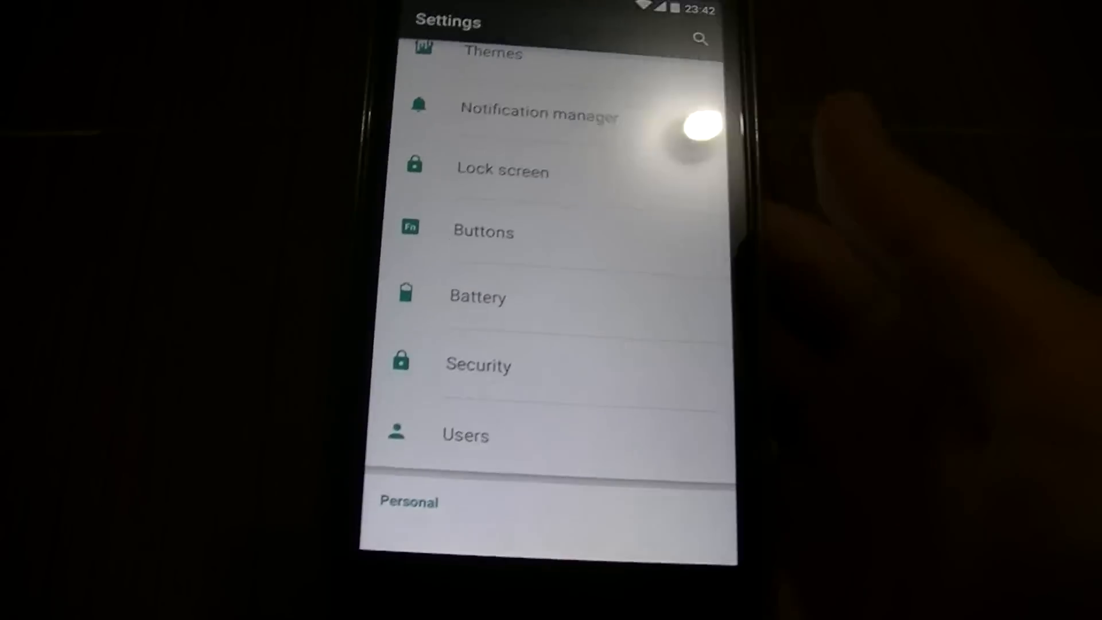
scroll("down", 3)
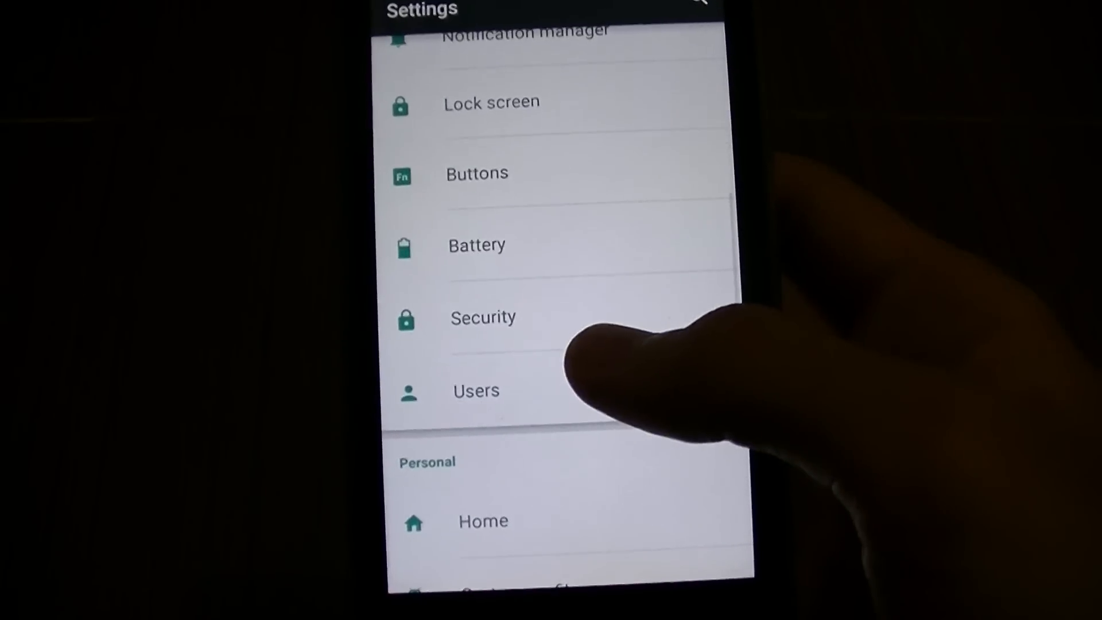
- View the Battery page (86%, about 7 hours left) twice, returning to the main list each time
left_click(476, 245)
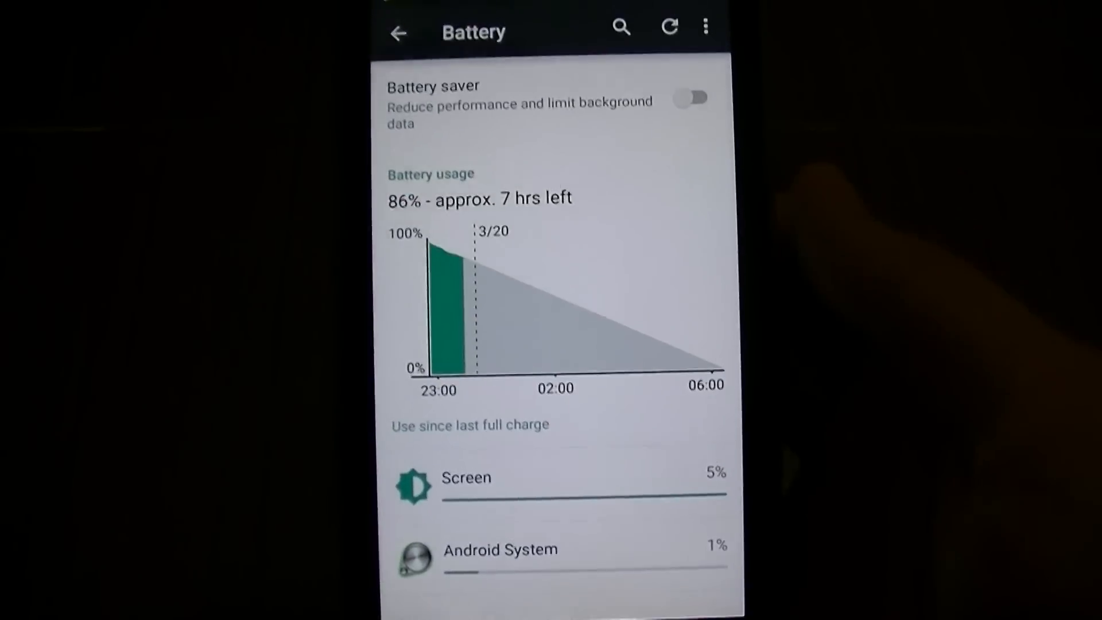
scroll("down", 3)
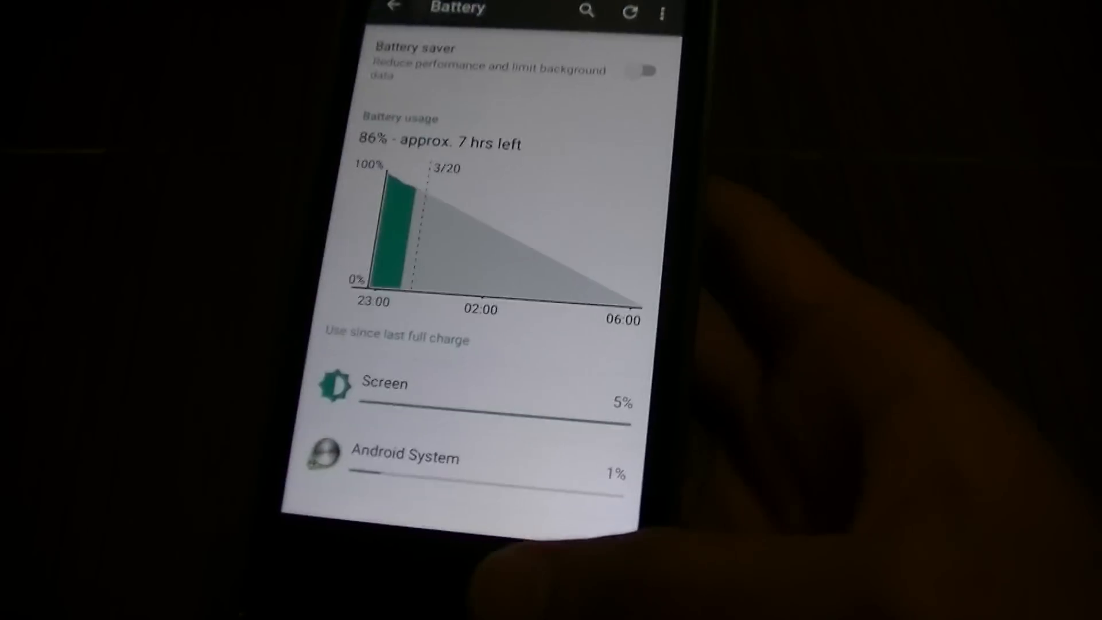
left_click(394, 9)
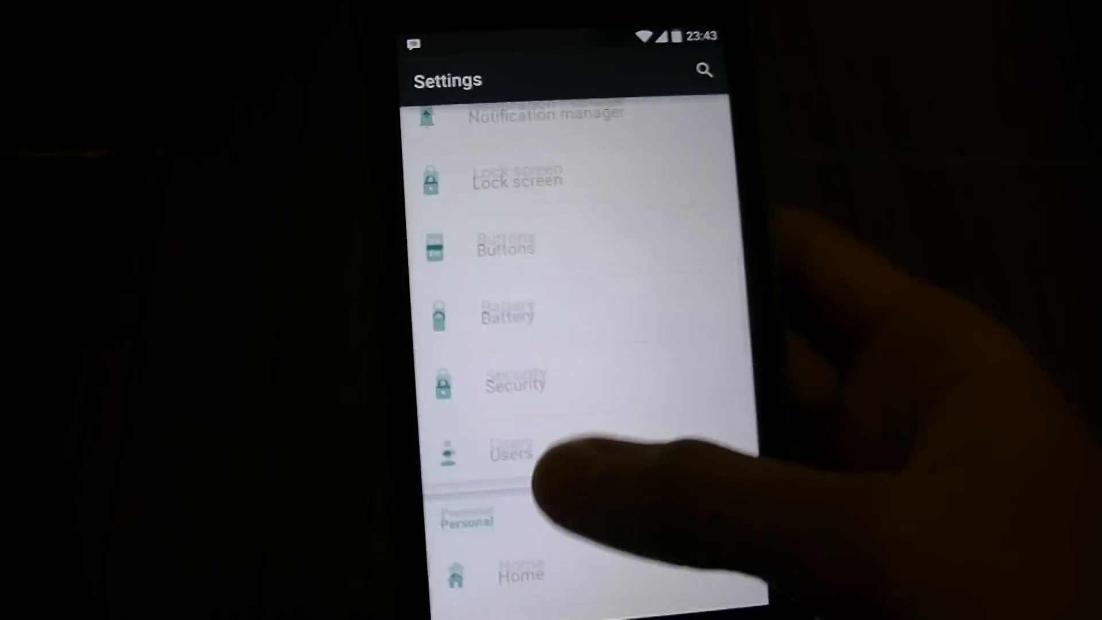
left_click(507, 315)
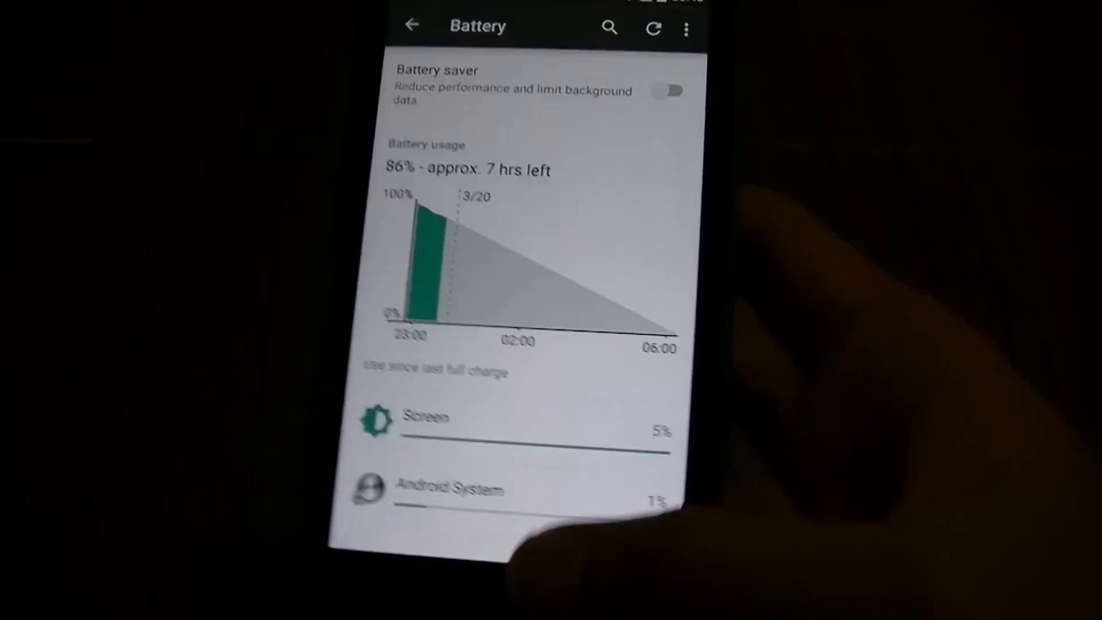
left_click(413, 26)
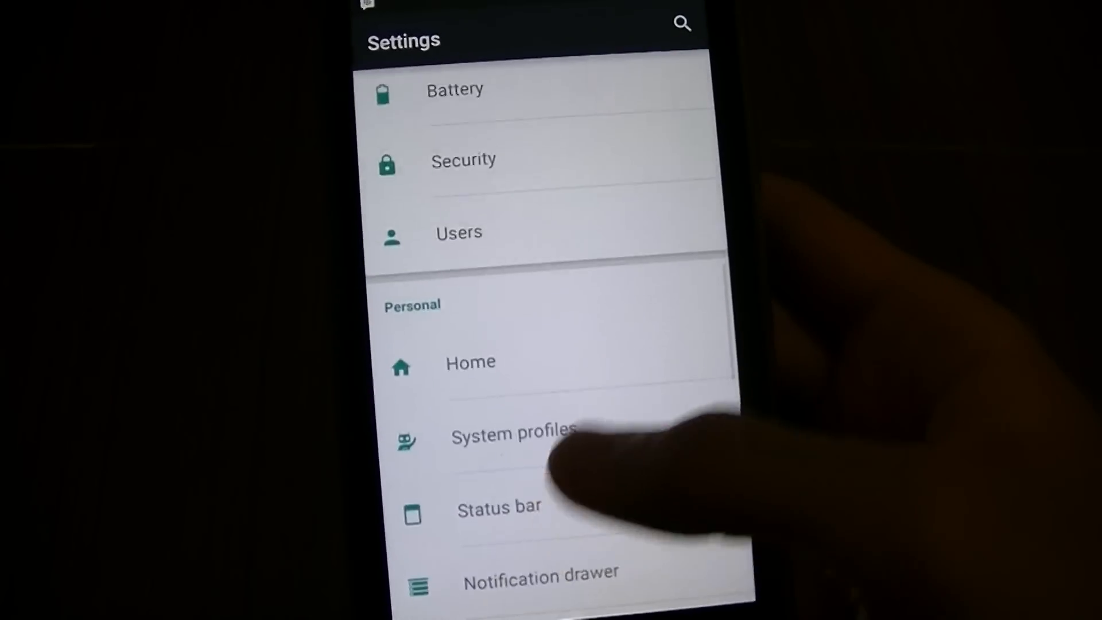
left_click(499, 508)
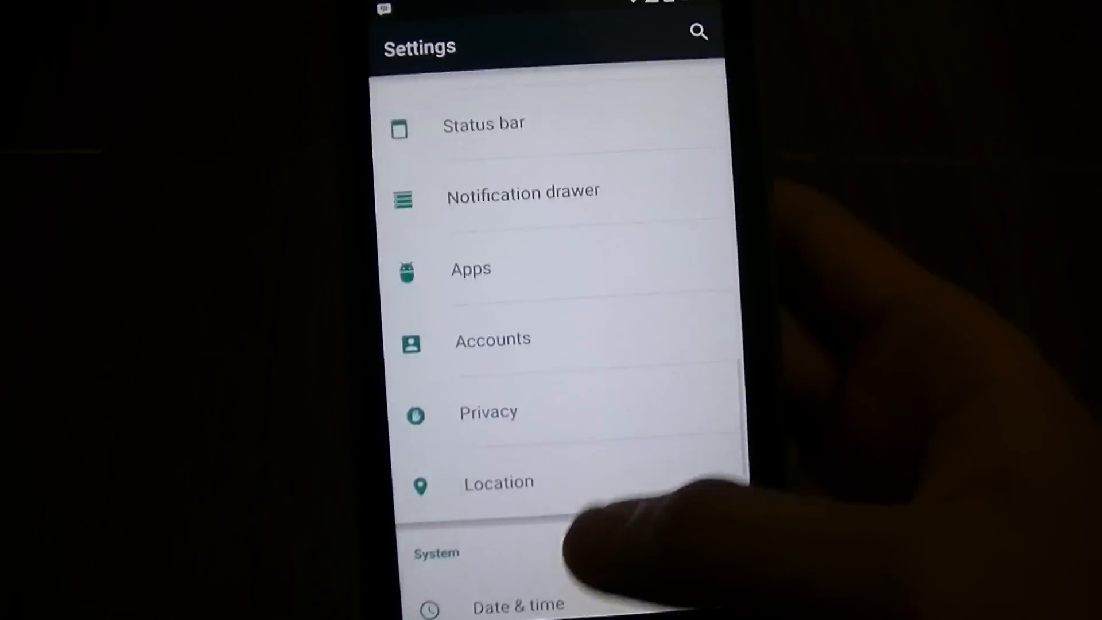
- Scroll to Developer options and browse it, with Android debugging enabled
scroll("down", 3)
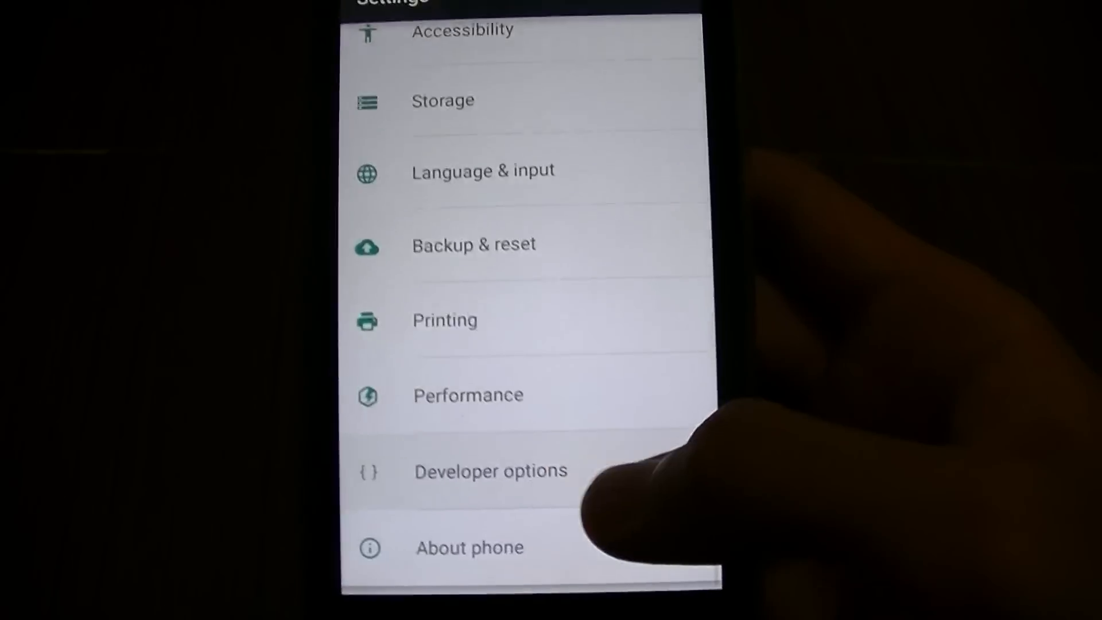
left_click(490, 471)
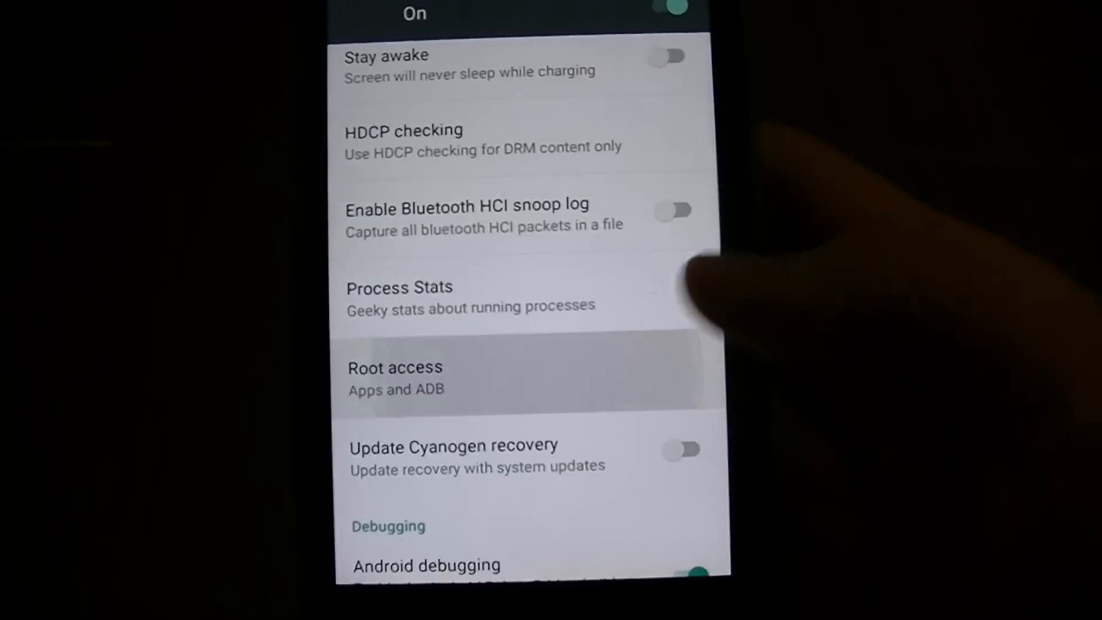
left_click(394, 376)
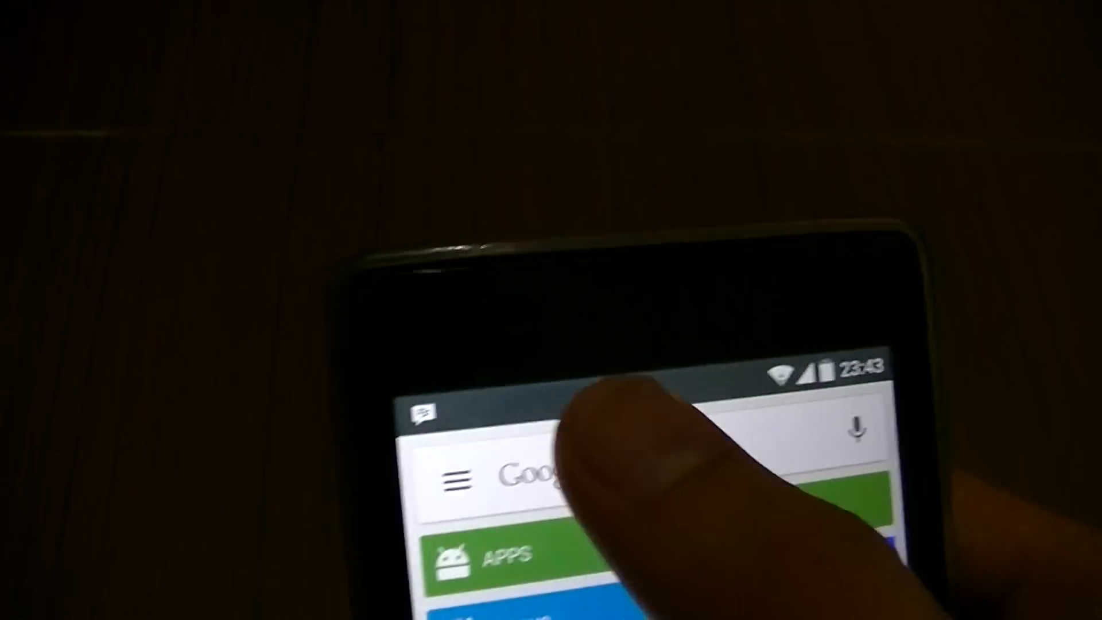
- Open My apps from the Play Store menu and scroll the installed games list
left_click(455, 483)
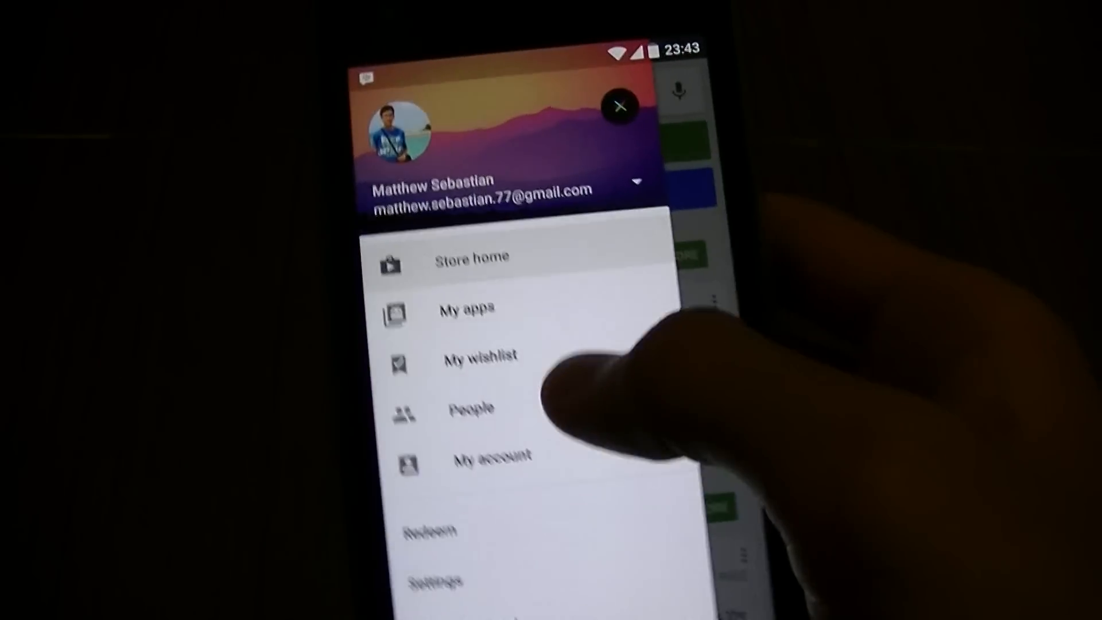
left_click(467, 308)
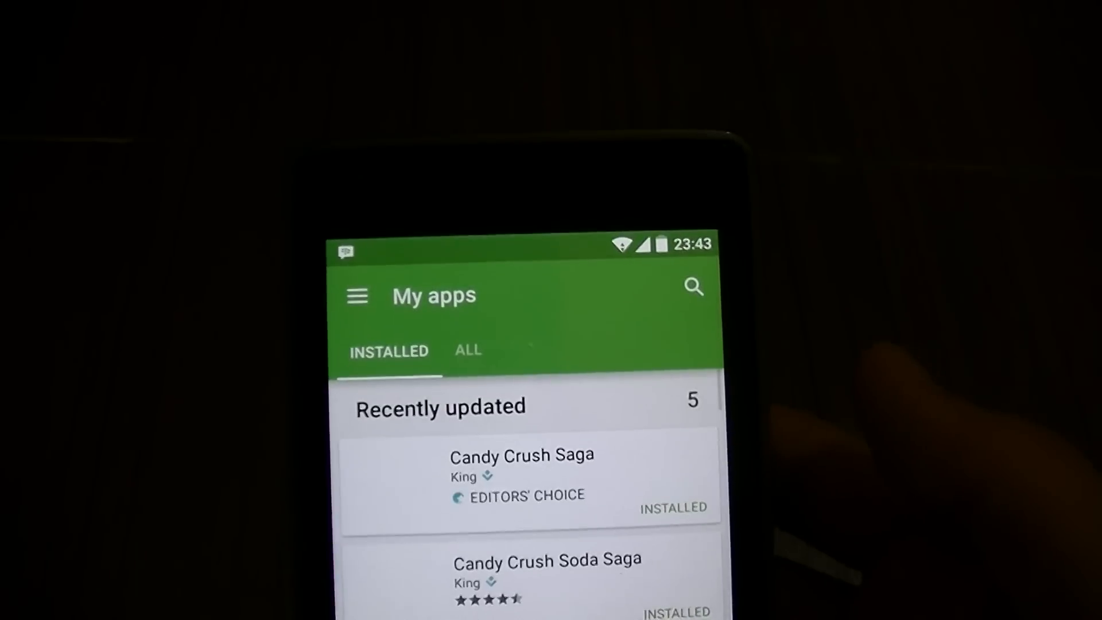
scroll("down", 3)
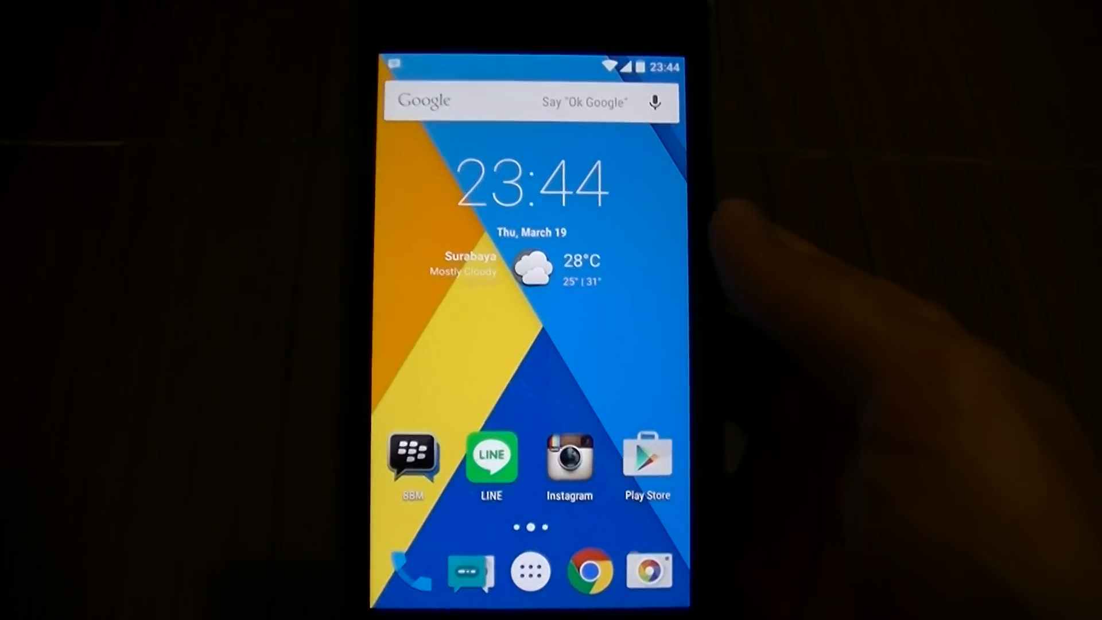
- Launch the Camera app from the home screen dock
left_click(655, 102)
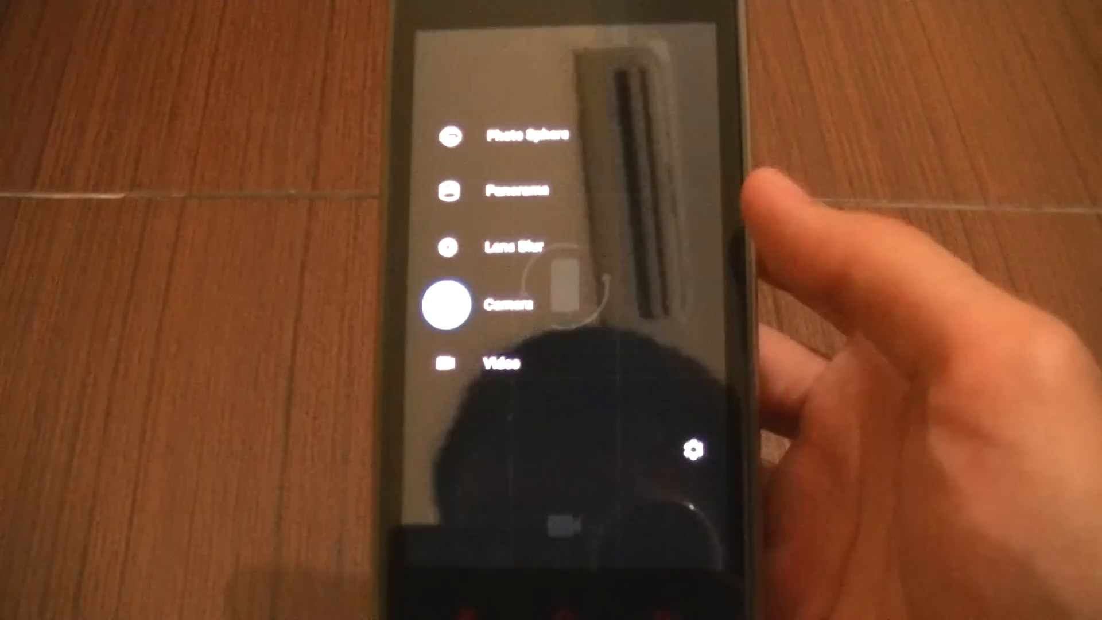
- Exit Google Camera with the Home button
left_click(445, 303)
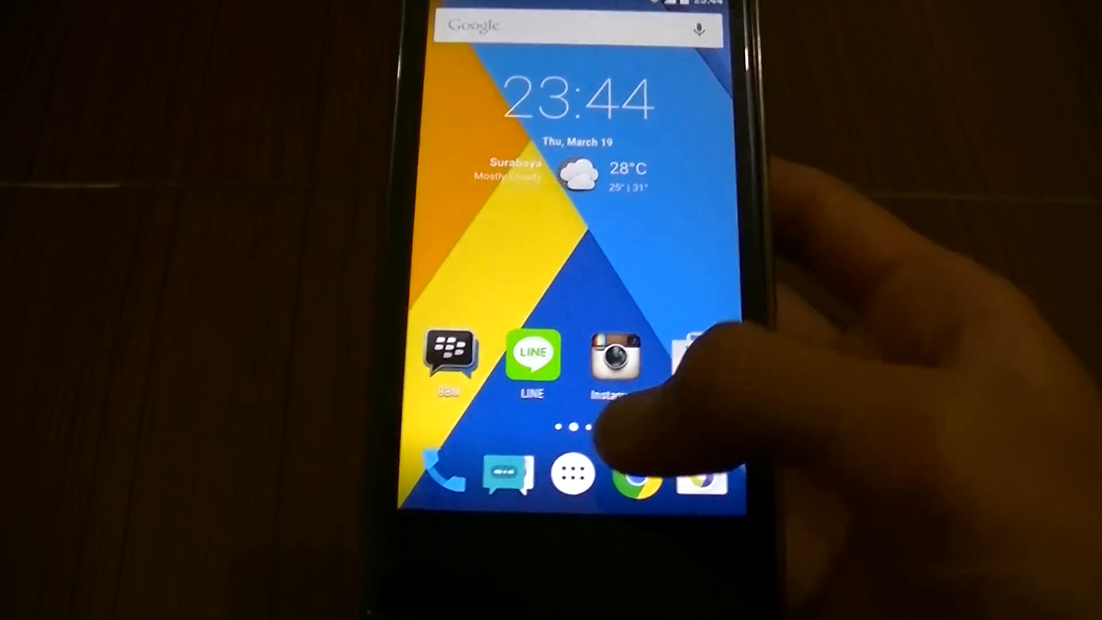
- Open the Google Now Launcher app drawer and swipe through both pages of installed apps
left_click(570, 475)
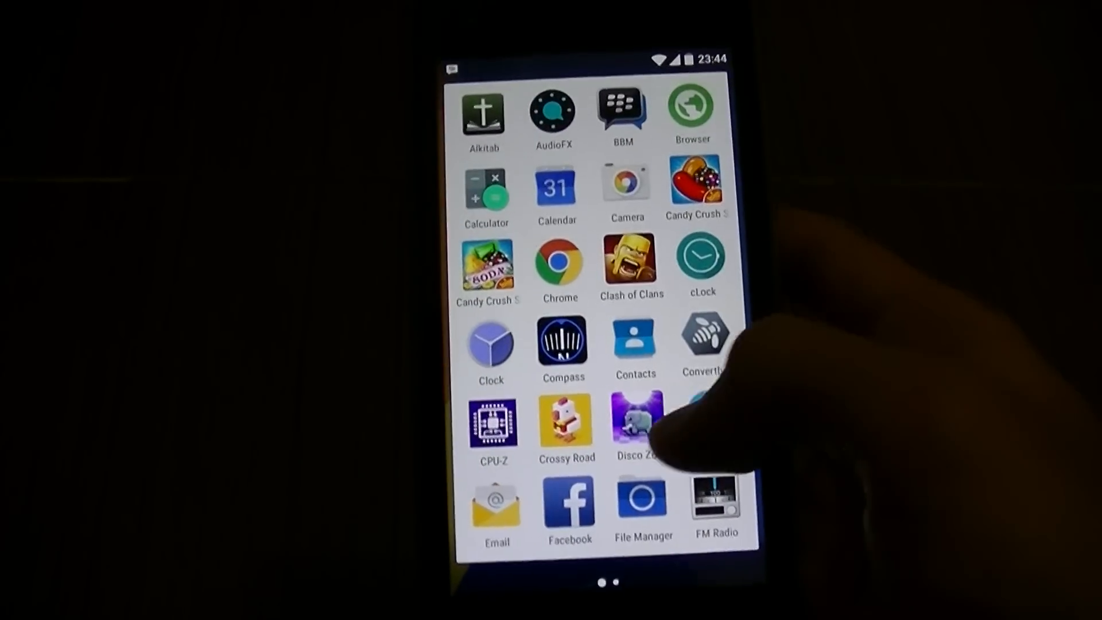
scroll("left", 3)
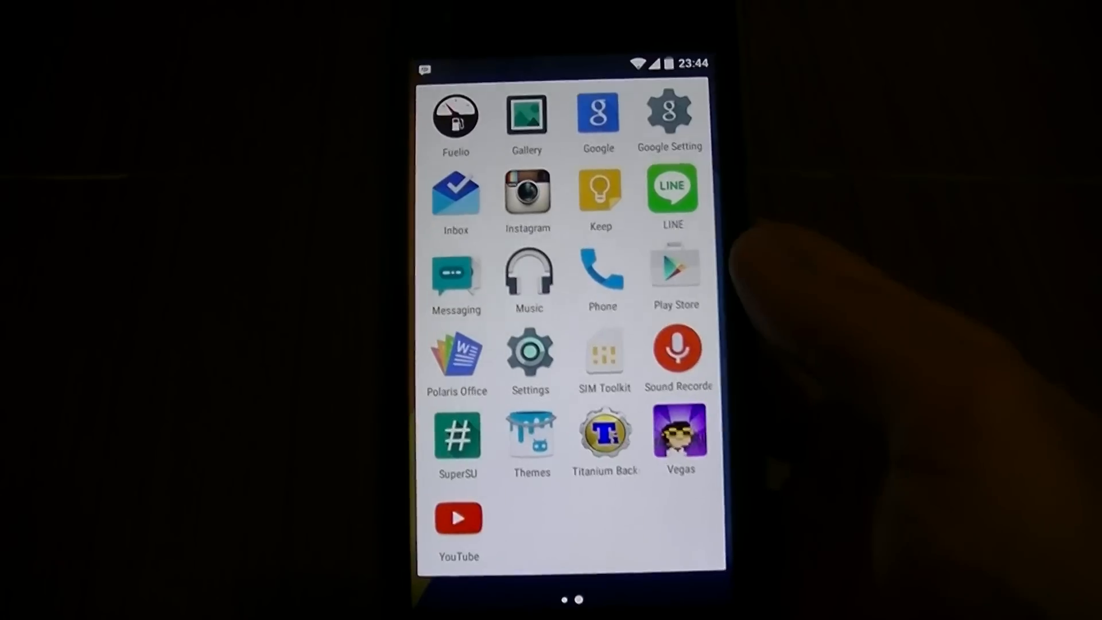
scroll("left", 3)
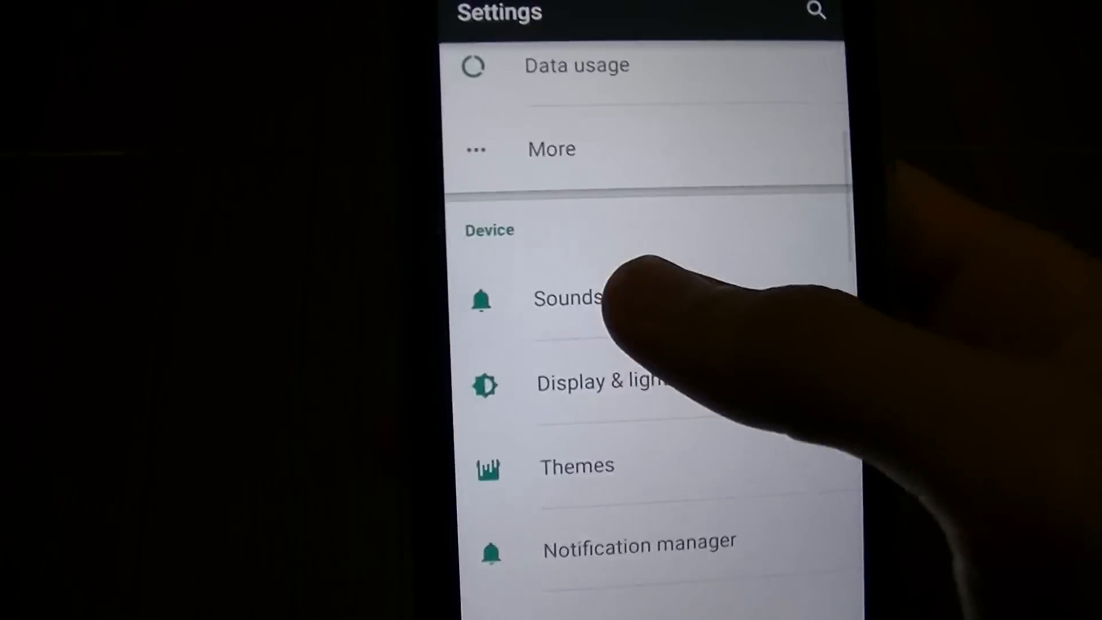
left_click(566, 298)
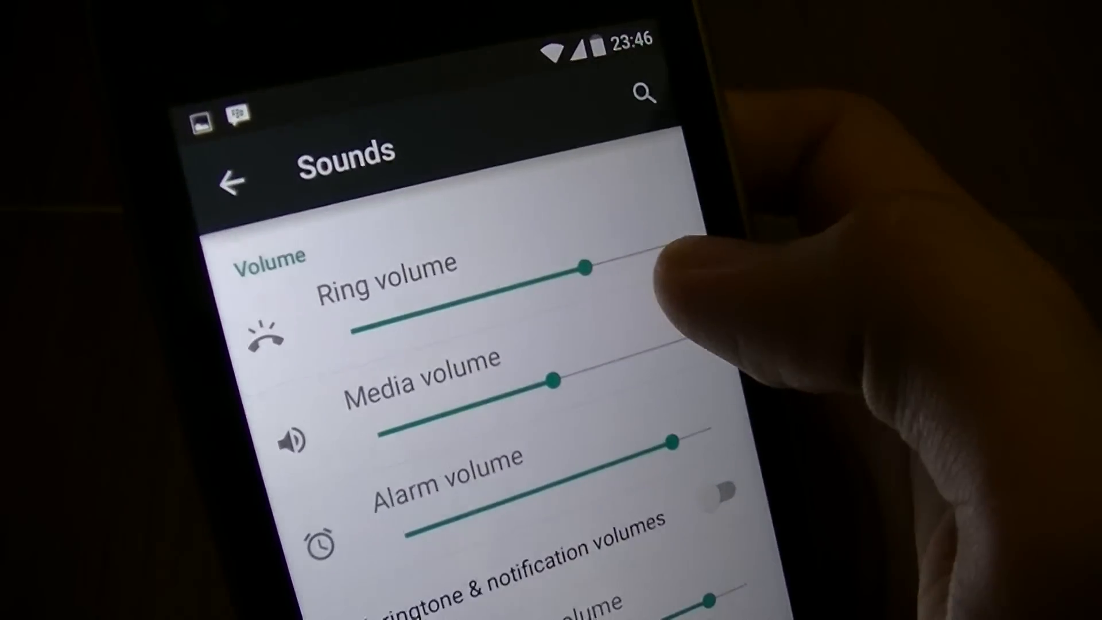
scroll("down", 3)
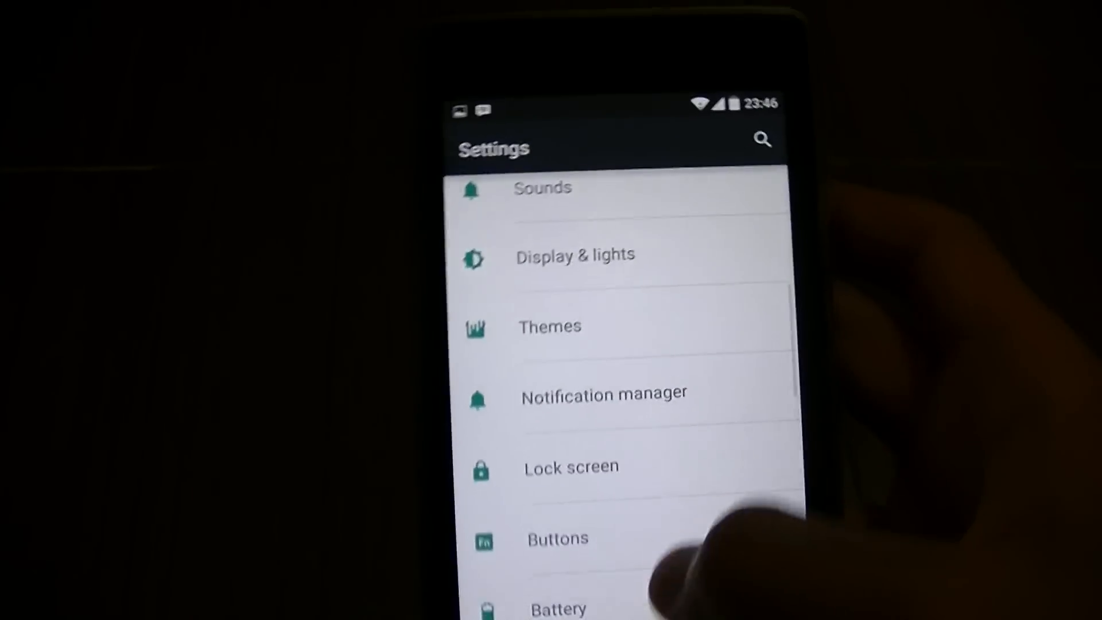
scroll("down", 3)
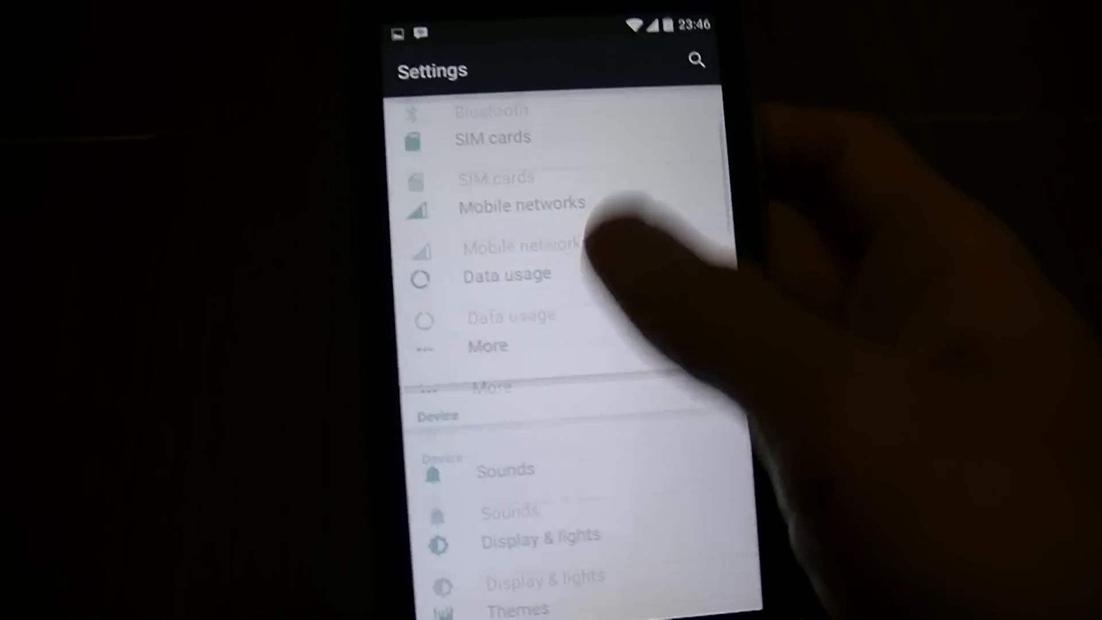